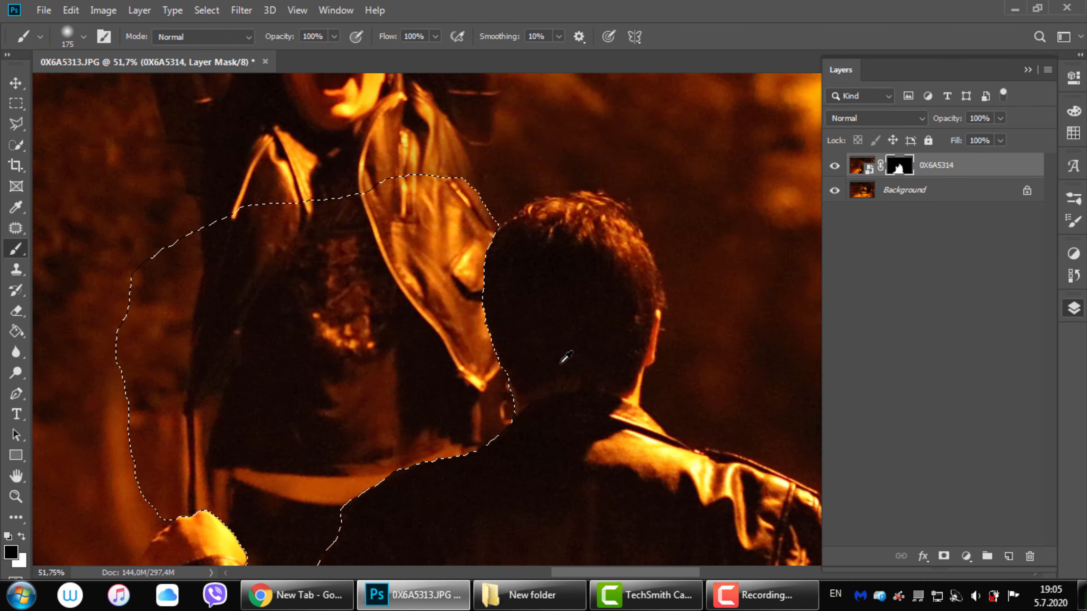
Step: Scroll the view over the kneeling man before finishing the mask and flattening
{"action": "scroll", "scroll_direction": "down", "scroll_amount": 3}
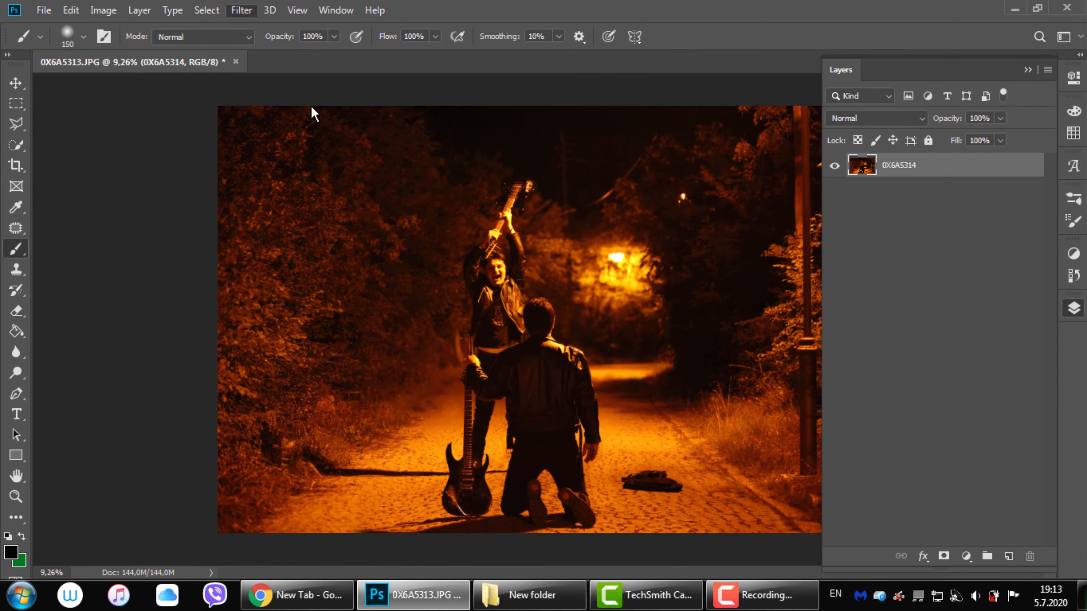
{"action": "left_click", "coordinate": [241, 10]}
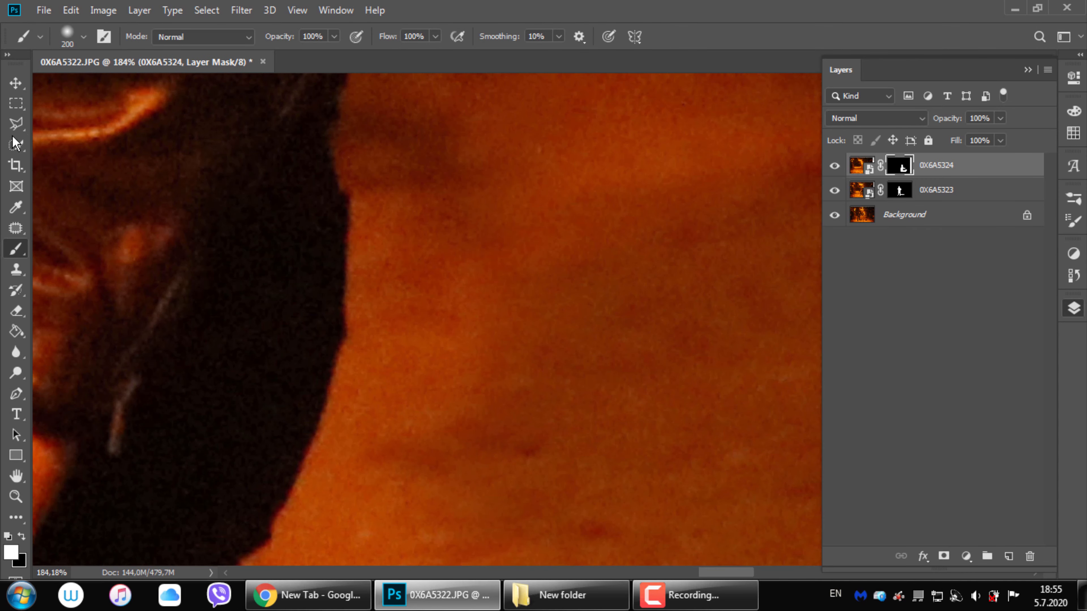
Step: Apply Camera Raw grade: highlights −30, shadows +30, whites −90, blacks +30, clarity +60, confirmed with OK
{"action": "left_click", "coordinate": [15, 124]}
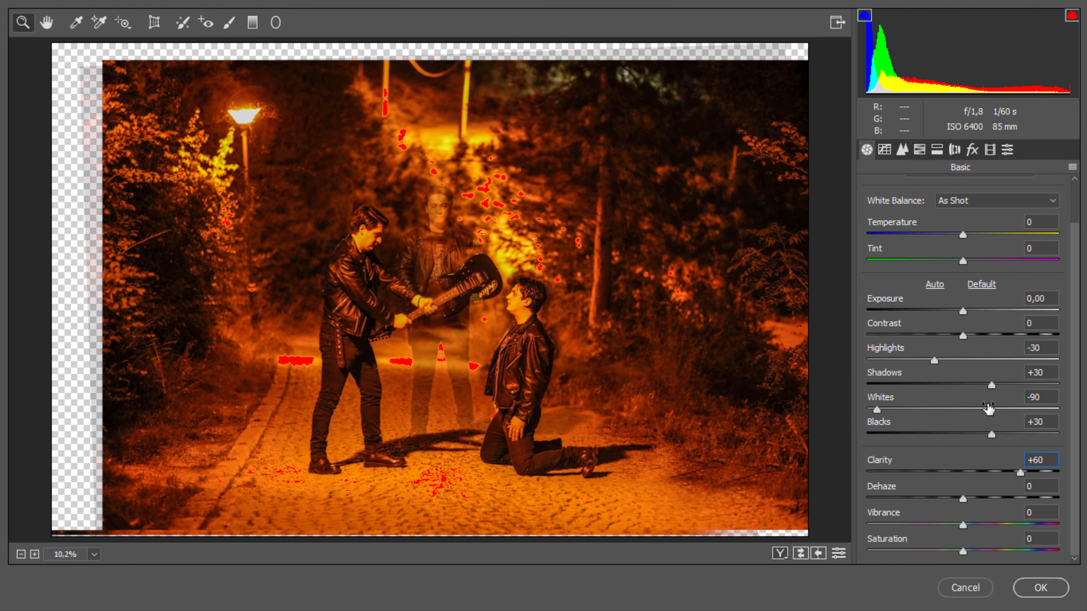
{"action": "left_click", "coordinate": [1040, 587]}
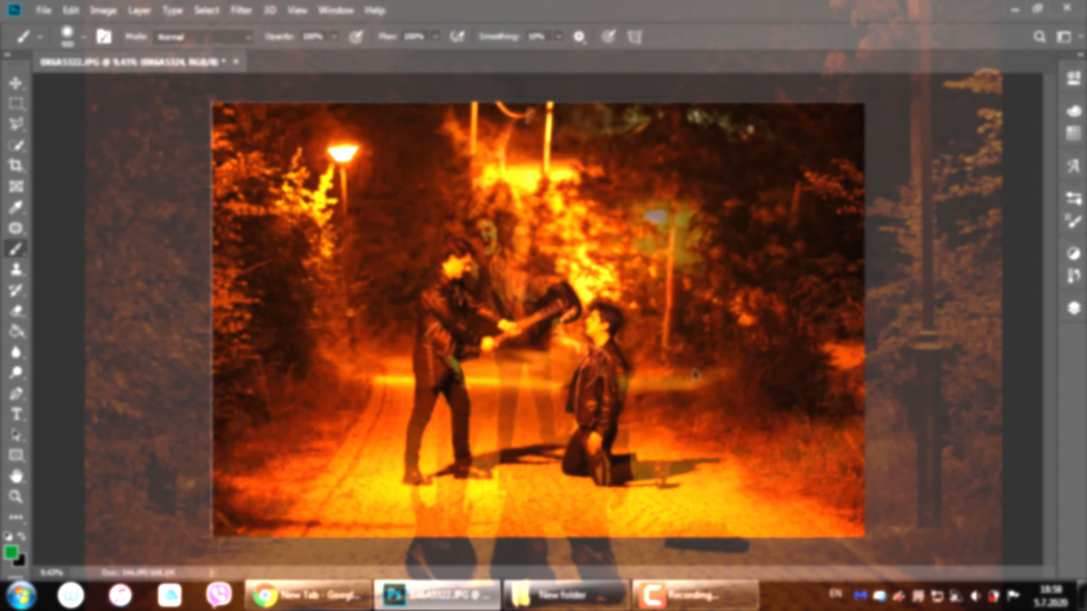